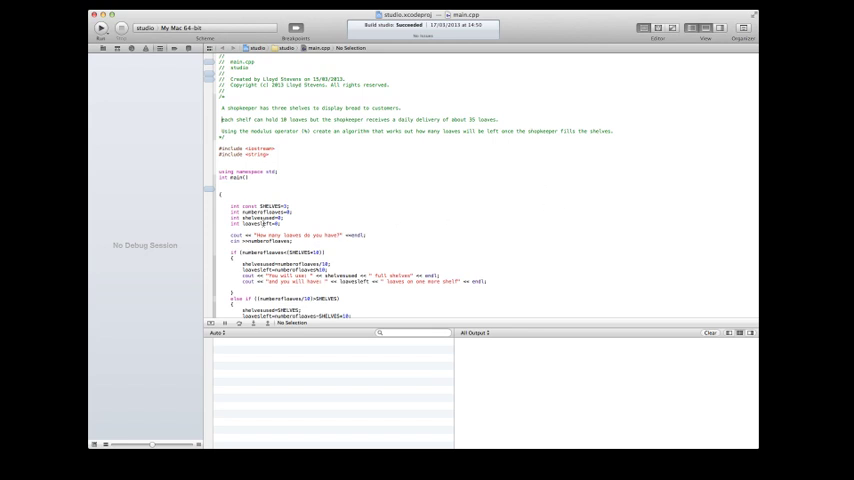
Step: Build and run the shelf-loads scheme and answer the leaves prompt in the console
scroll(down, 3)
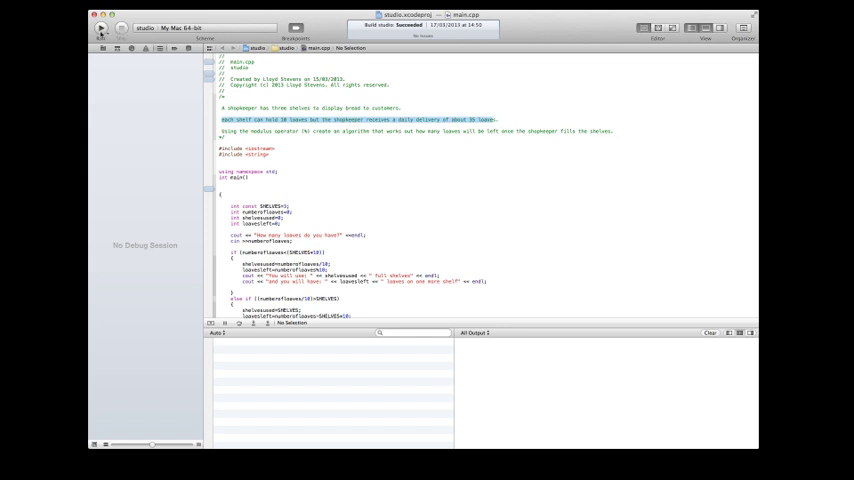
mouse_move(100, 28)
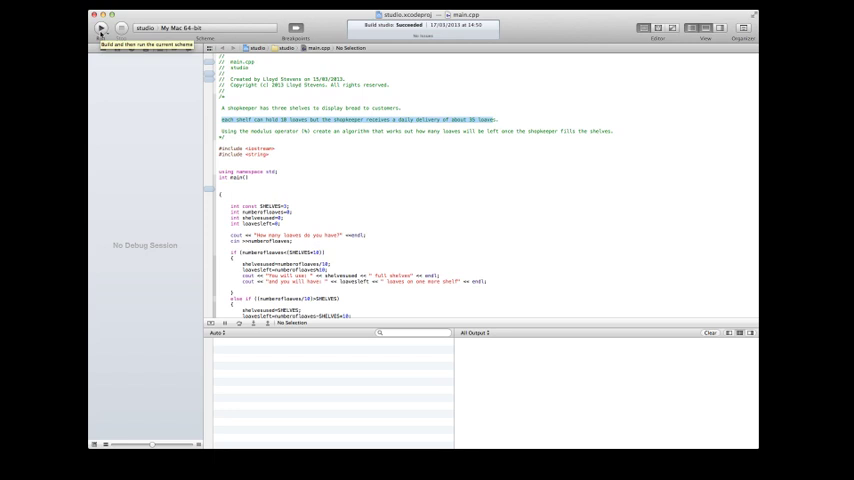
click(100, 28)
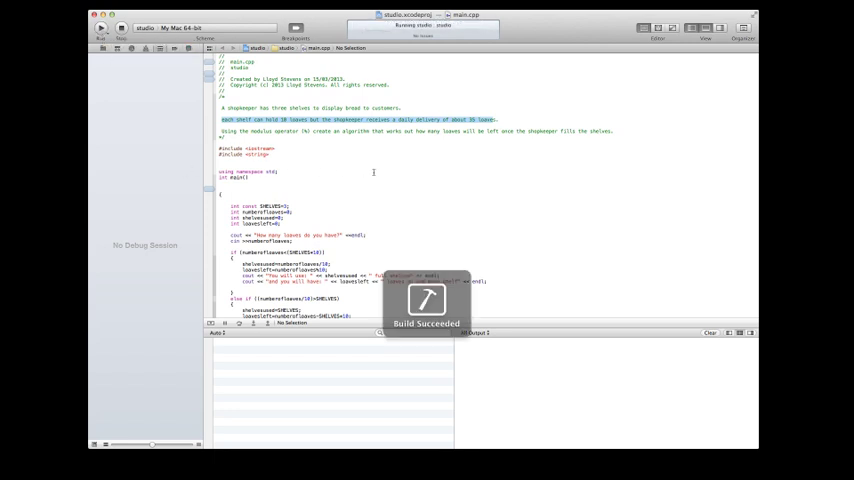
click(102, 28)
text(33)
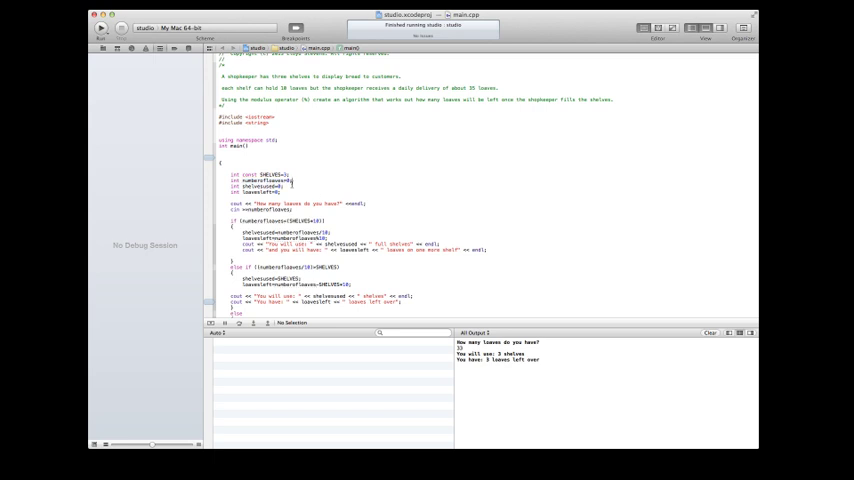
Step: Highlight the identifier in the first declaration line inside main
double_click(258, 180)
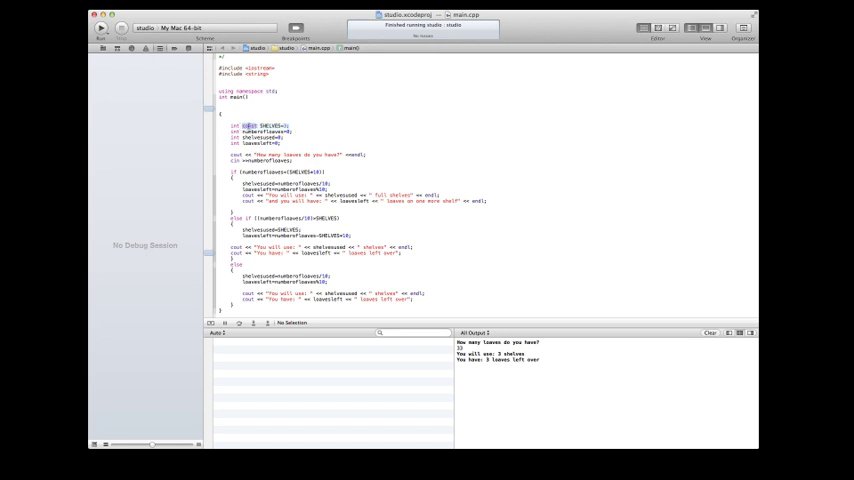
text(const)
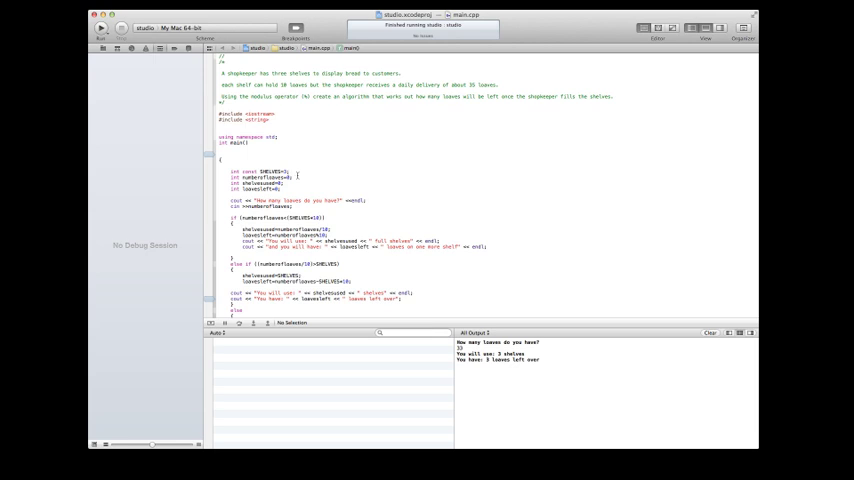
double_click(298, 218)
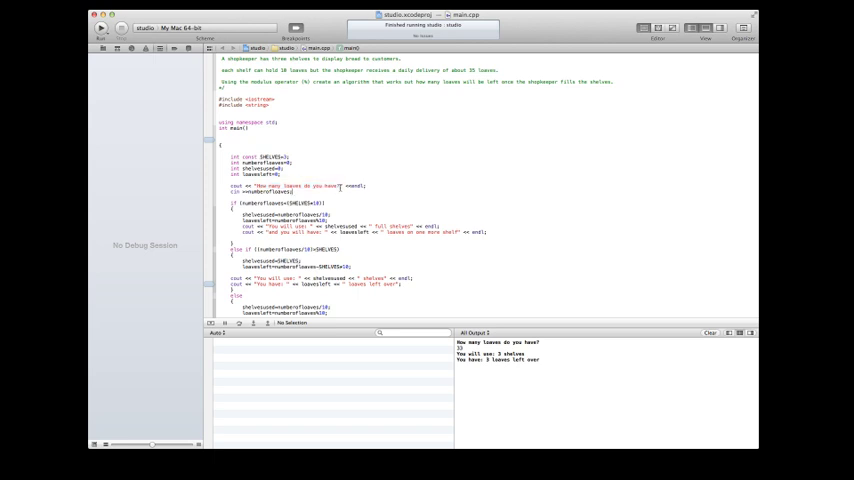
Step: Highlight the prompt string in the first cout line, then the second declared variable name
double_click(300, 186)
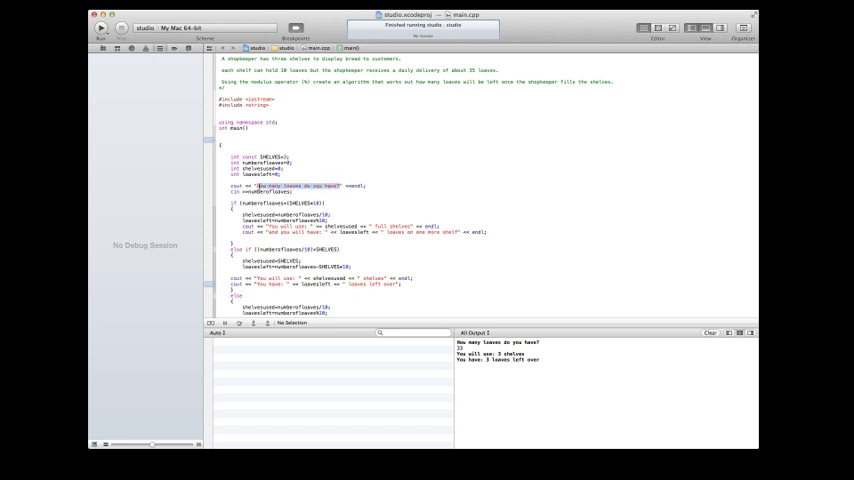
mouse_move(350, 164)
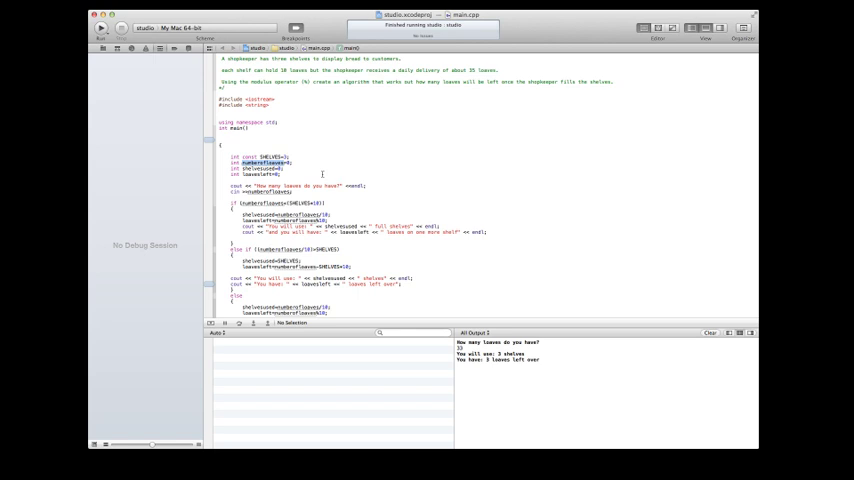
double_click(262, 162)
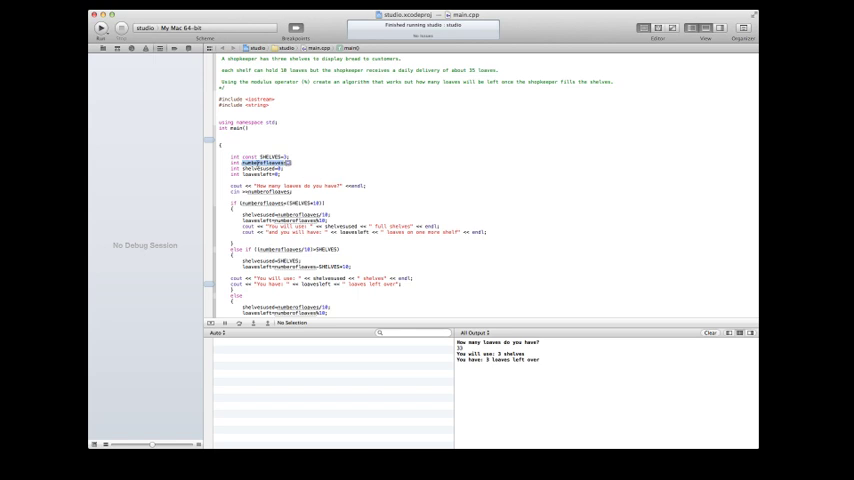